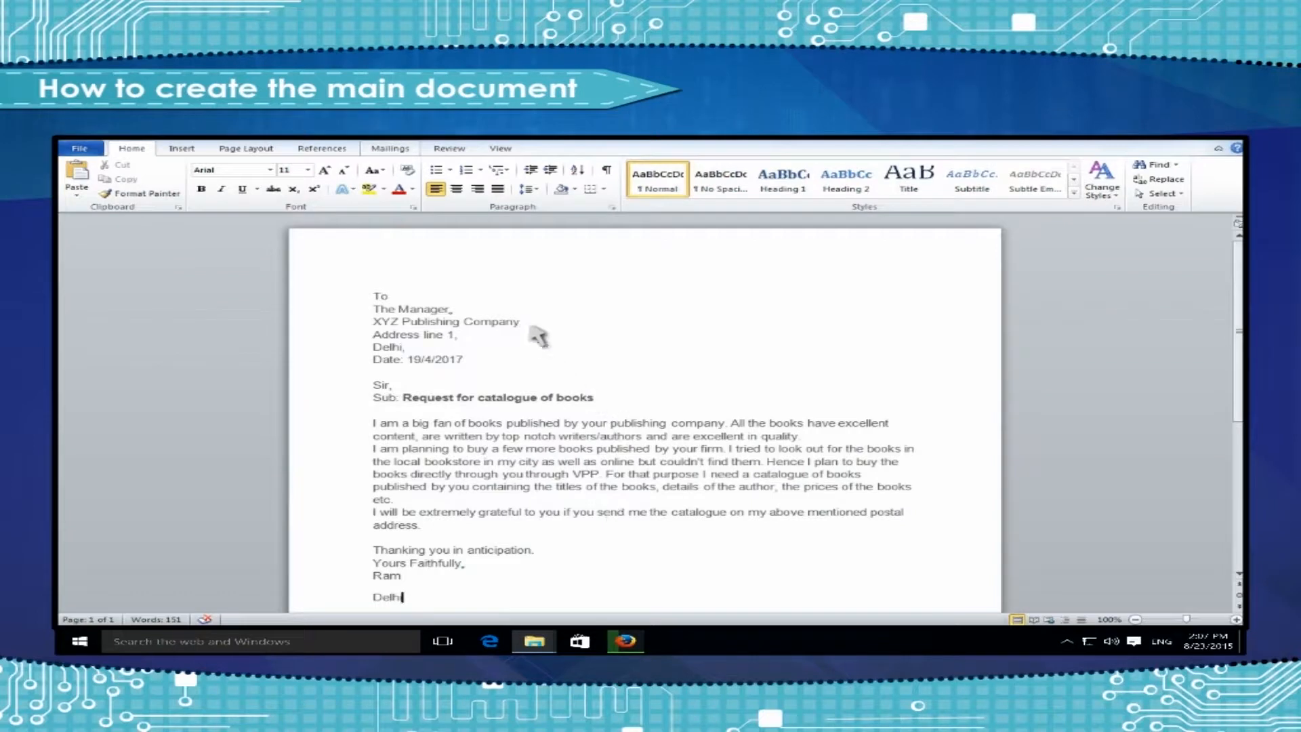
# Step: Launch the Step-by-Step Mail Merge Wizard from the Mailings tab's Start Mail Merge menu
pyautogui.click(389, 148)
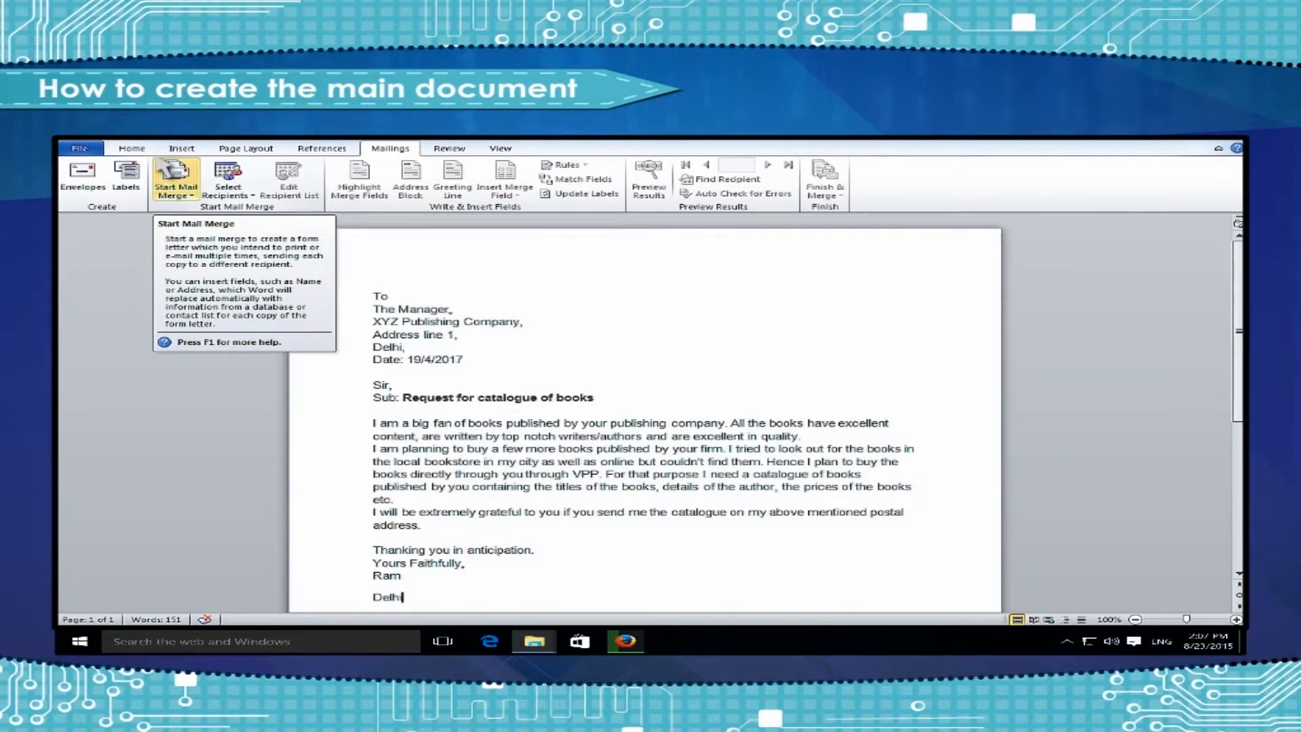
pyautogui.click(175, 176)
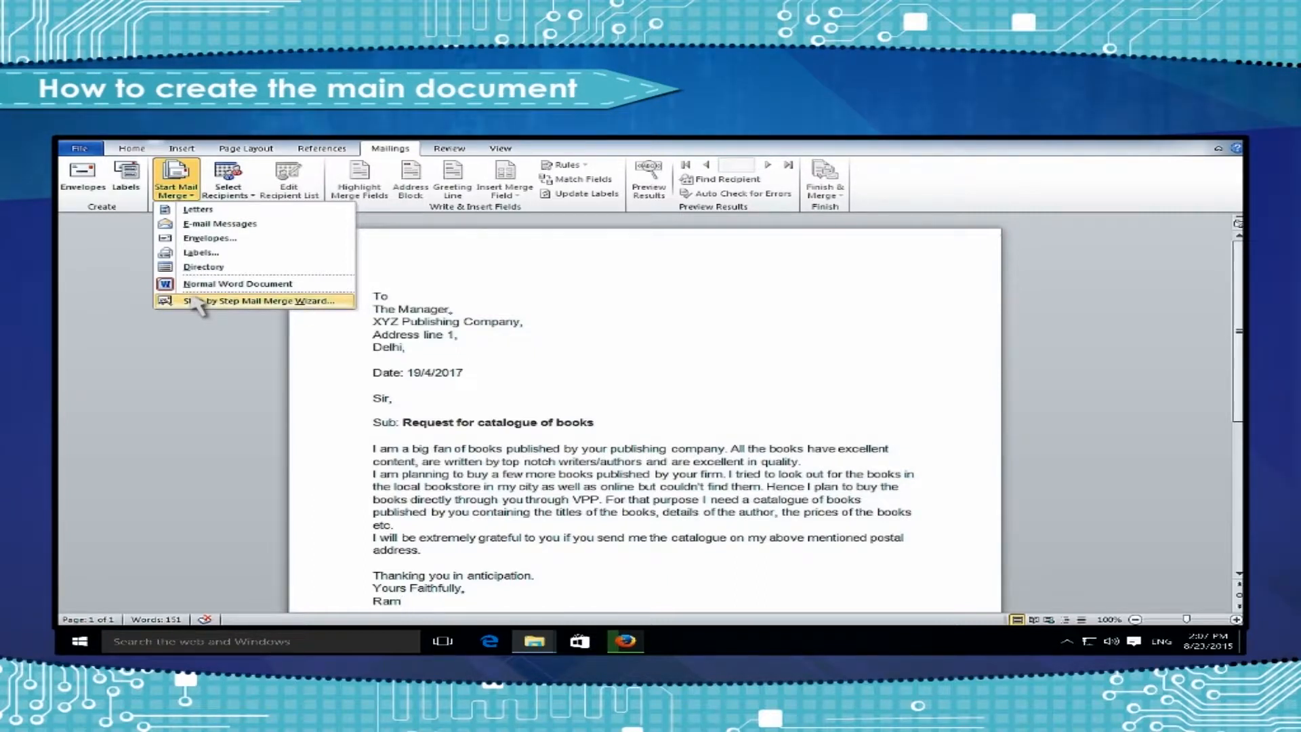
pyautogui.click(258, 300)
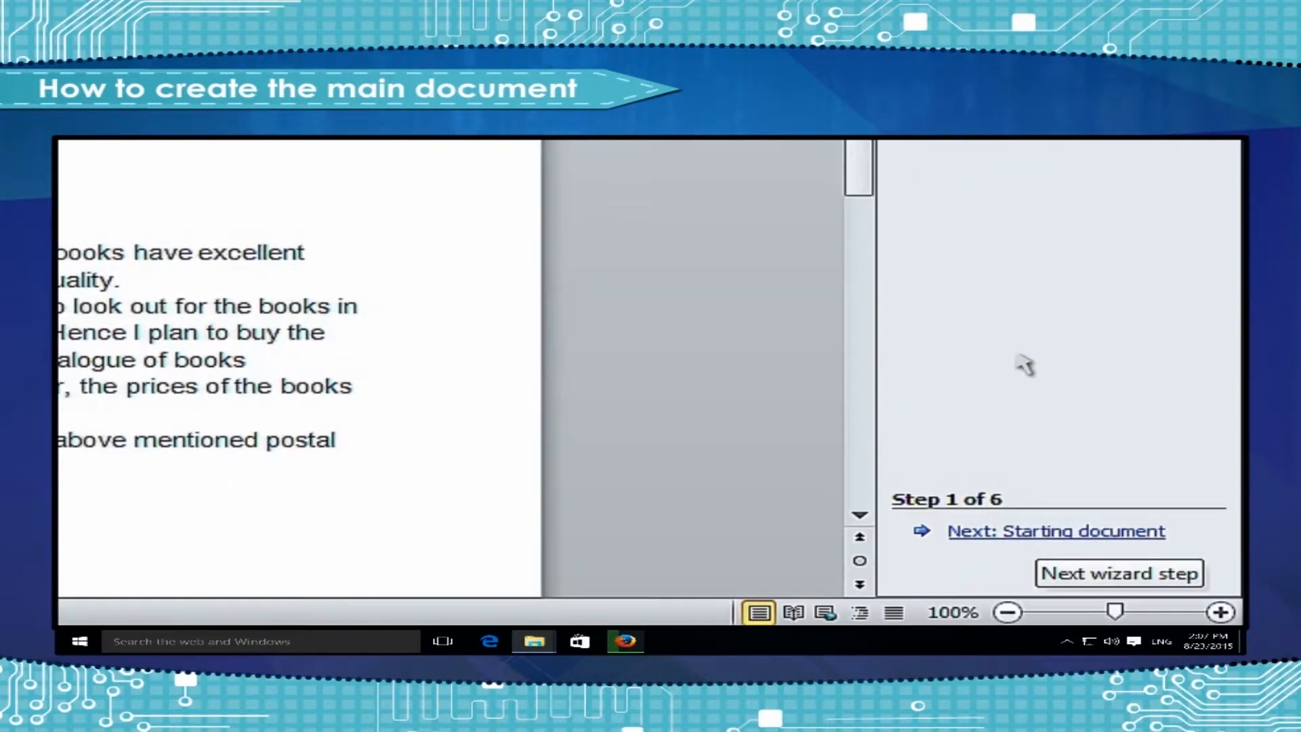
# Step: Advance the Mail Merge pane to the Select recipients step
pyautogui.click(1056, 532)
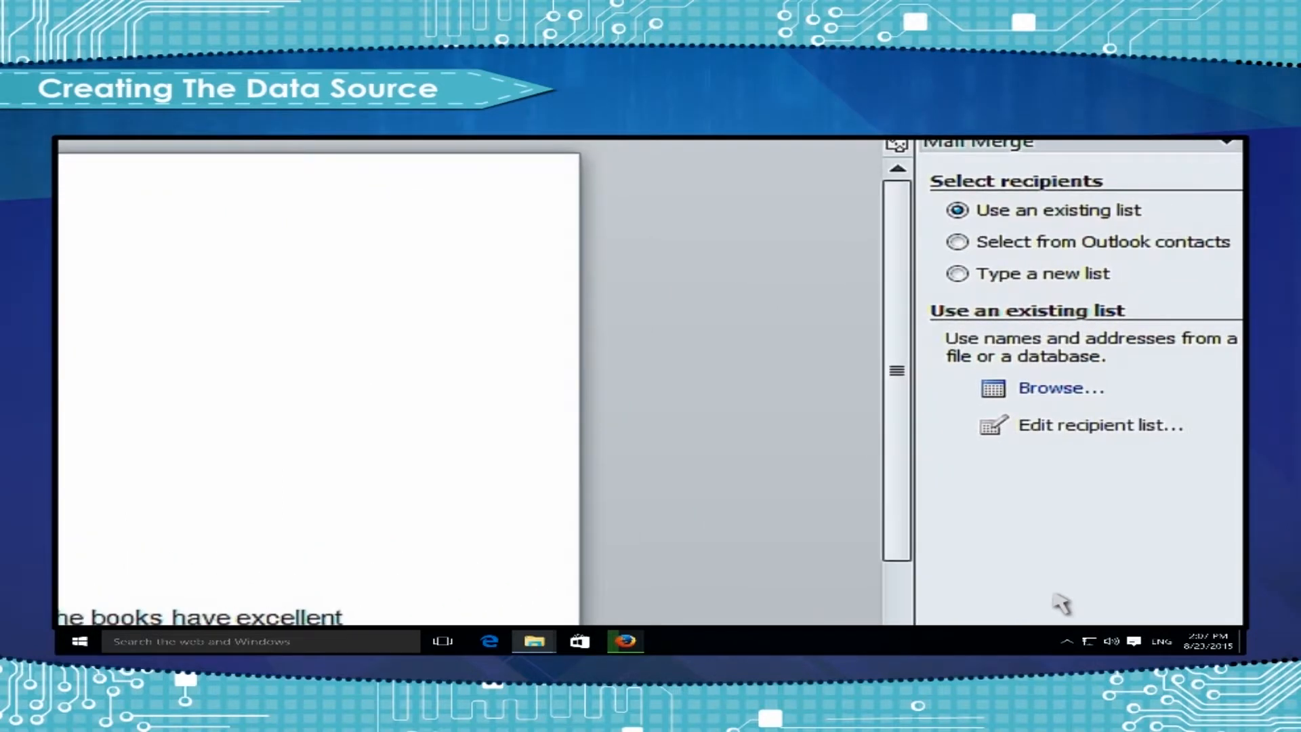
# Step: Type a new address list with a Kolkata recipient and a Delhi recipient
pyautogui.click(957, 274)
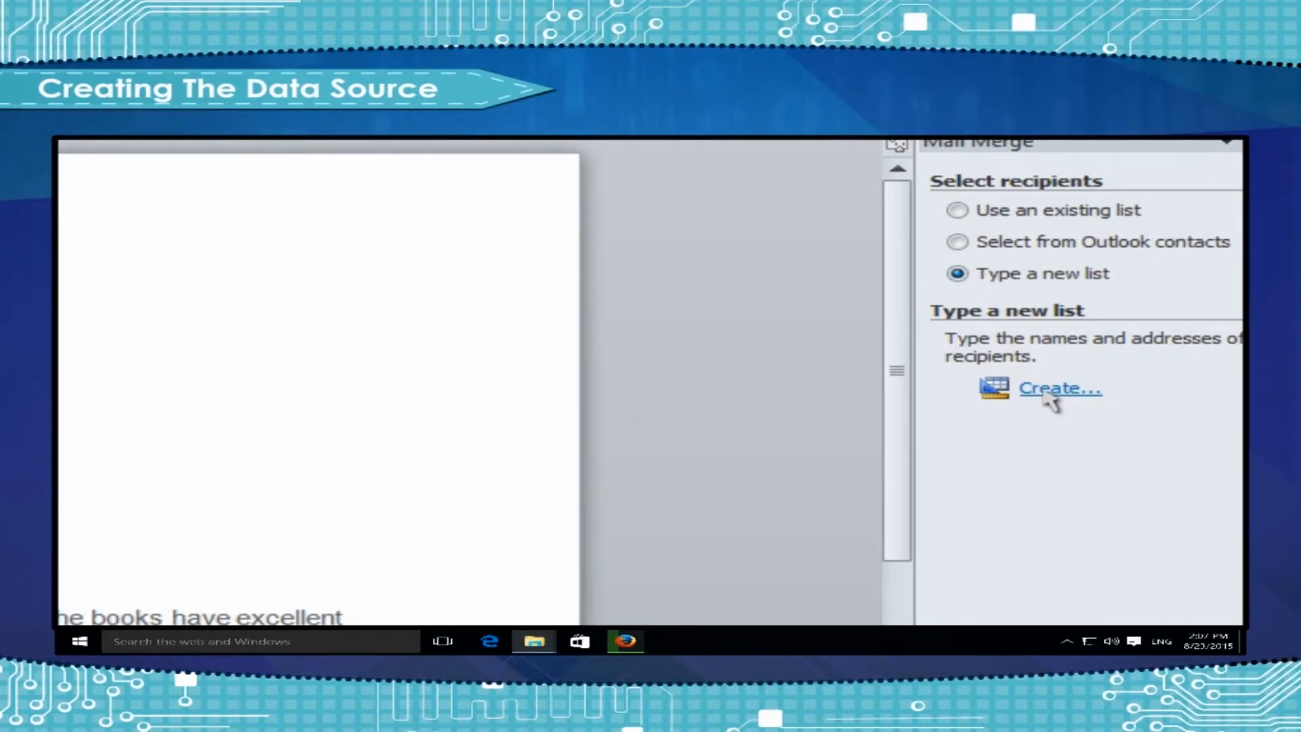
pyautogui.click(1060, 388)
pyautogui.write('Kolkata')
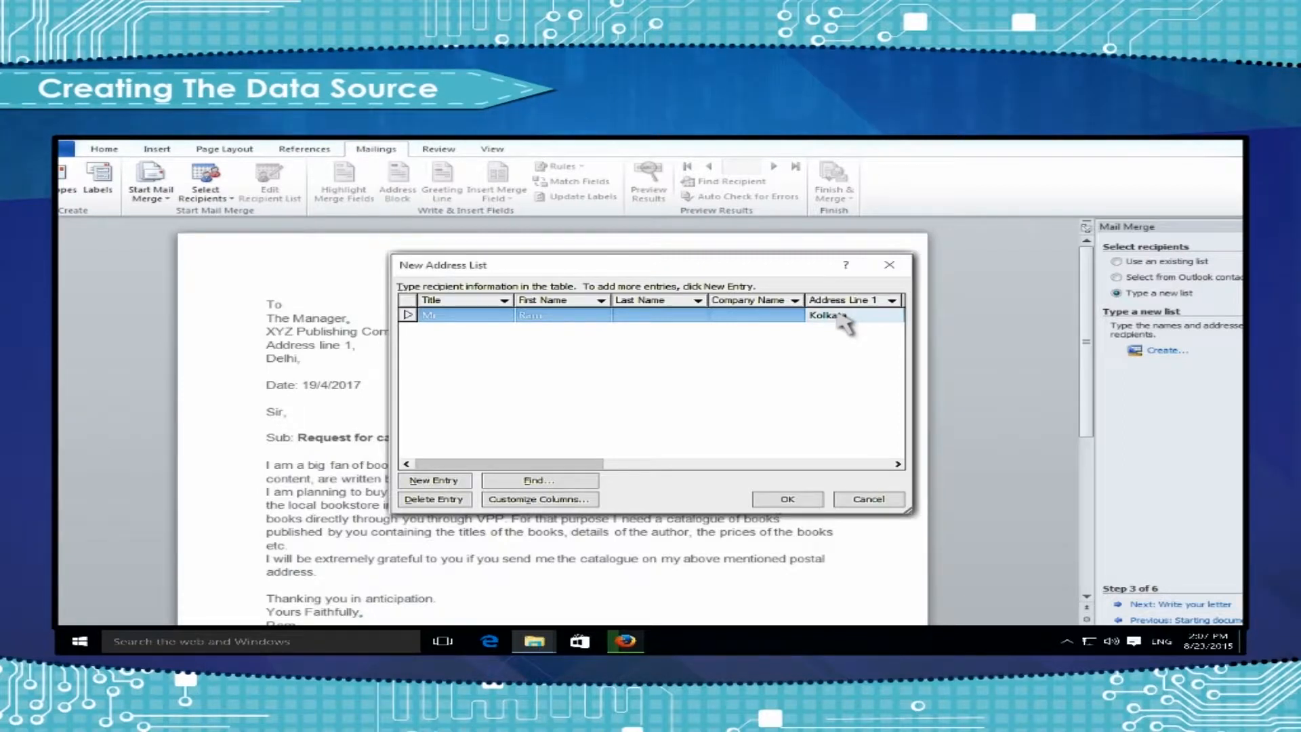
pyautogui.moveTo(743, 365)
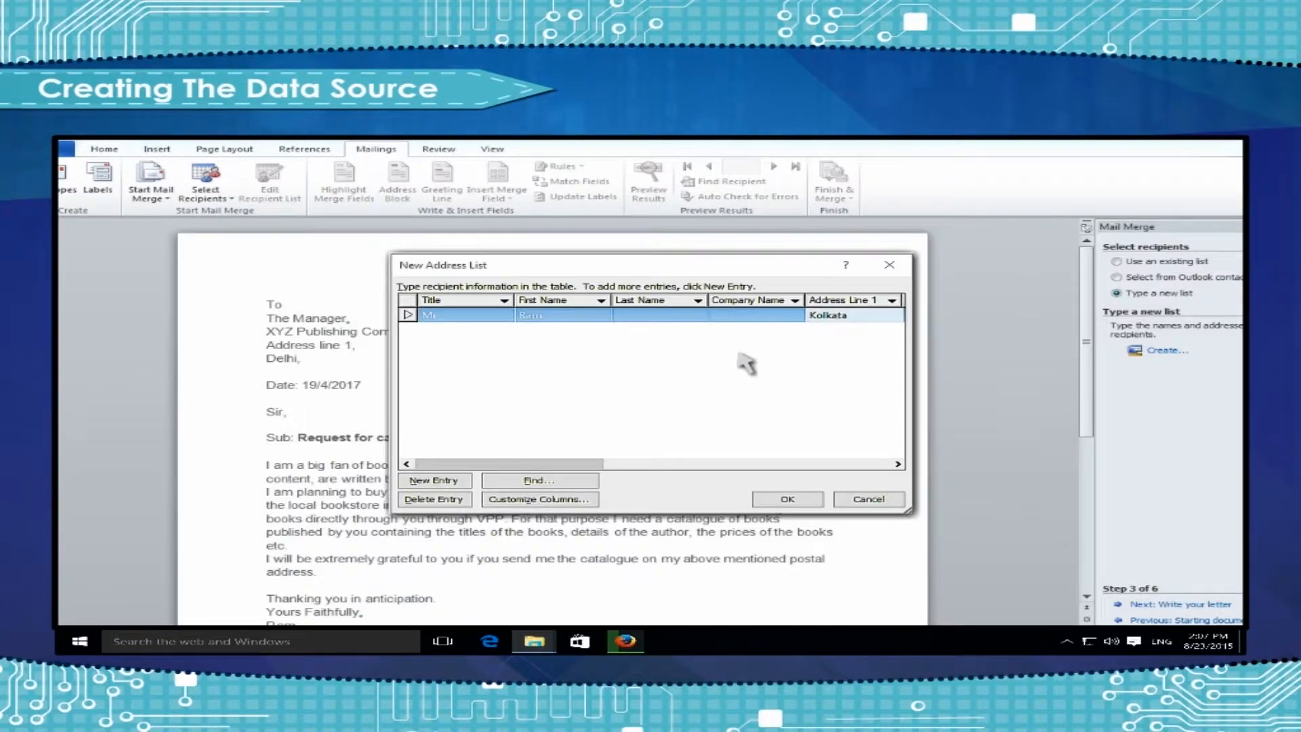
pyautogui.moveTo(457, 448)
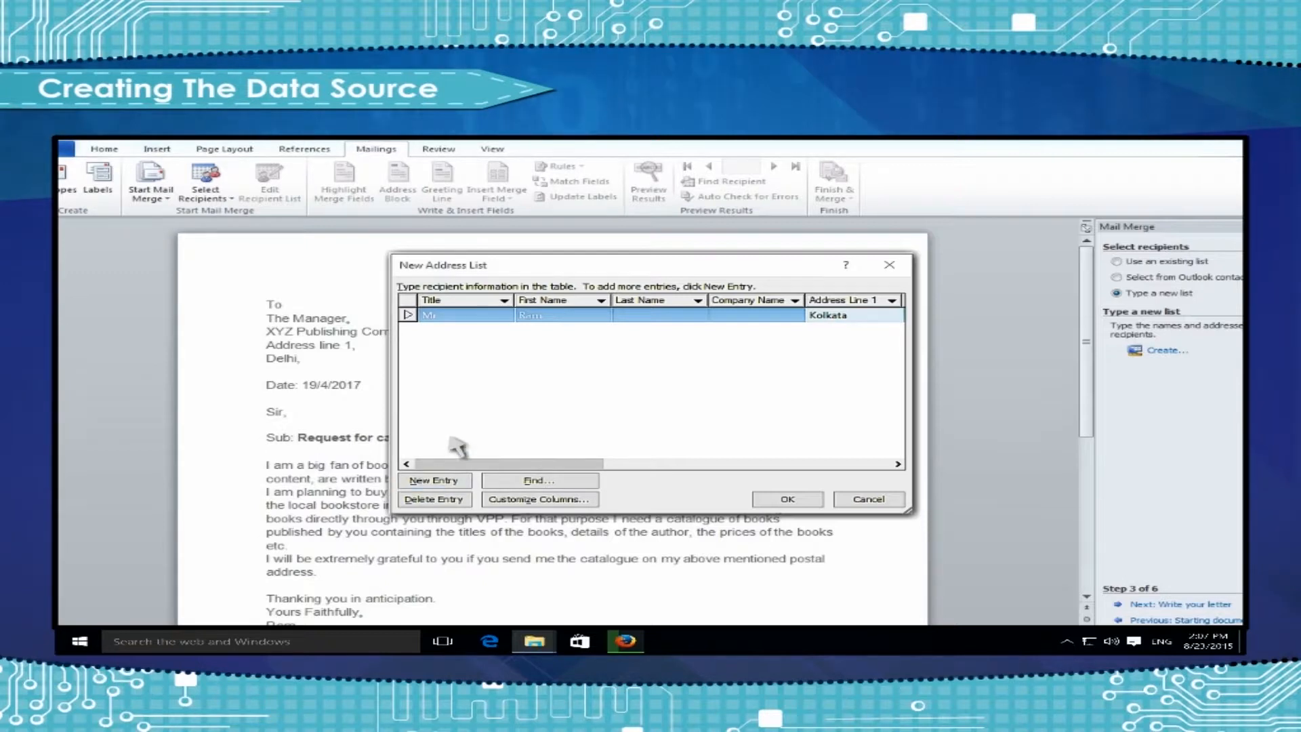
pyautogui.click(433, 480)
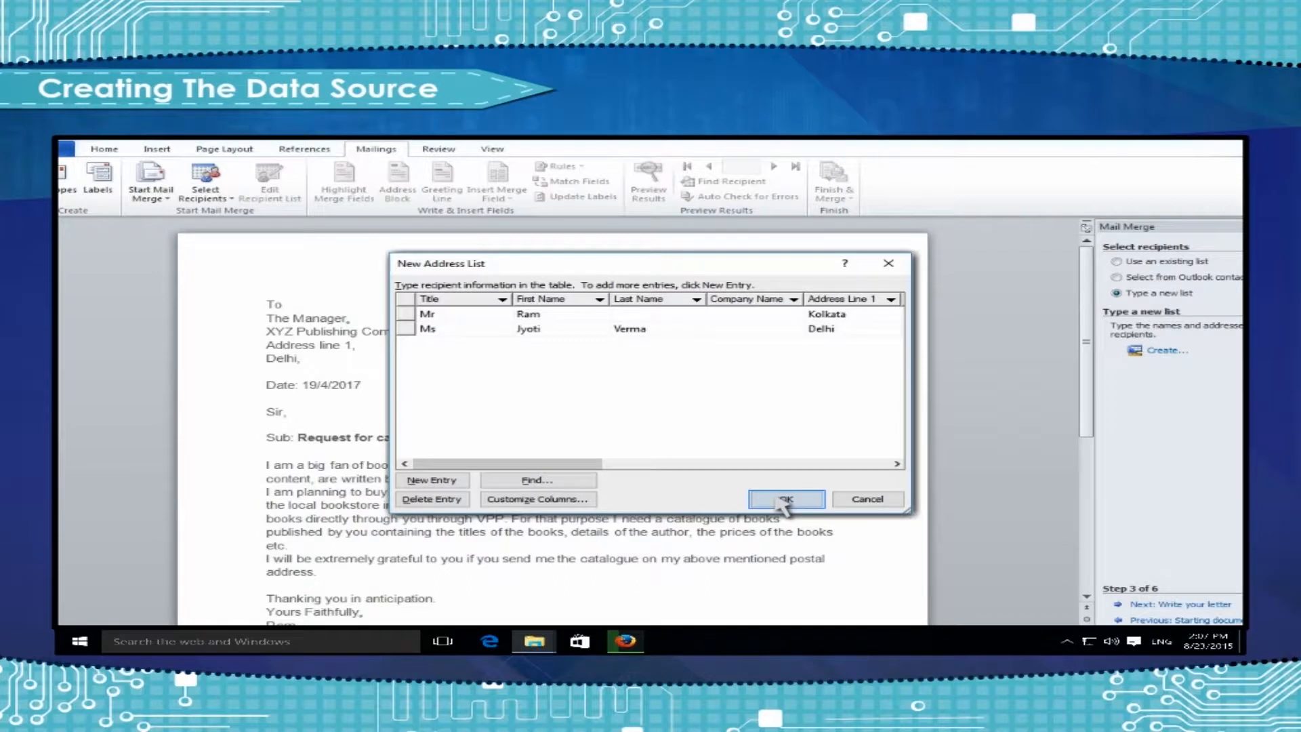
pyautogui.click(784, 499)
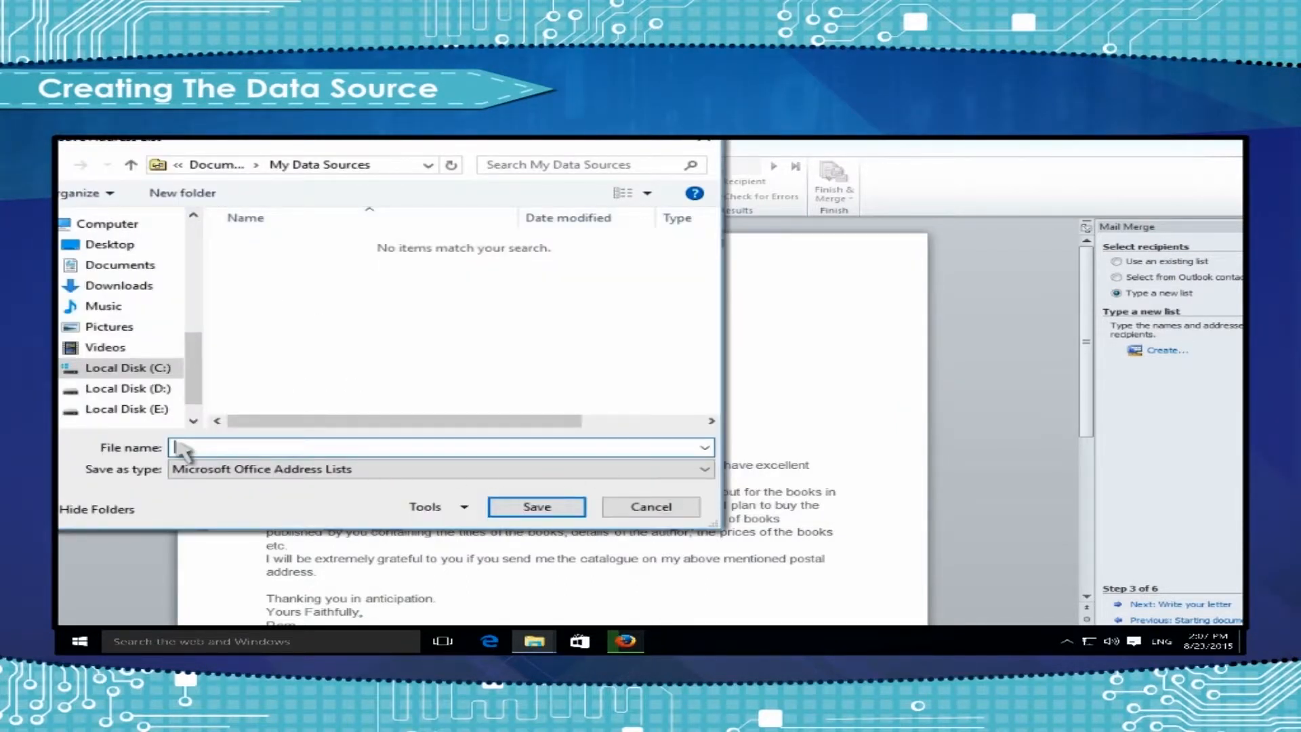
# Step: Save the address list as 'Recipient List'
pyautogui.write('Recipient List')
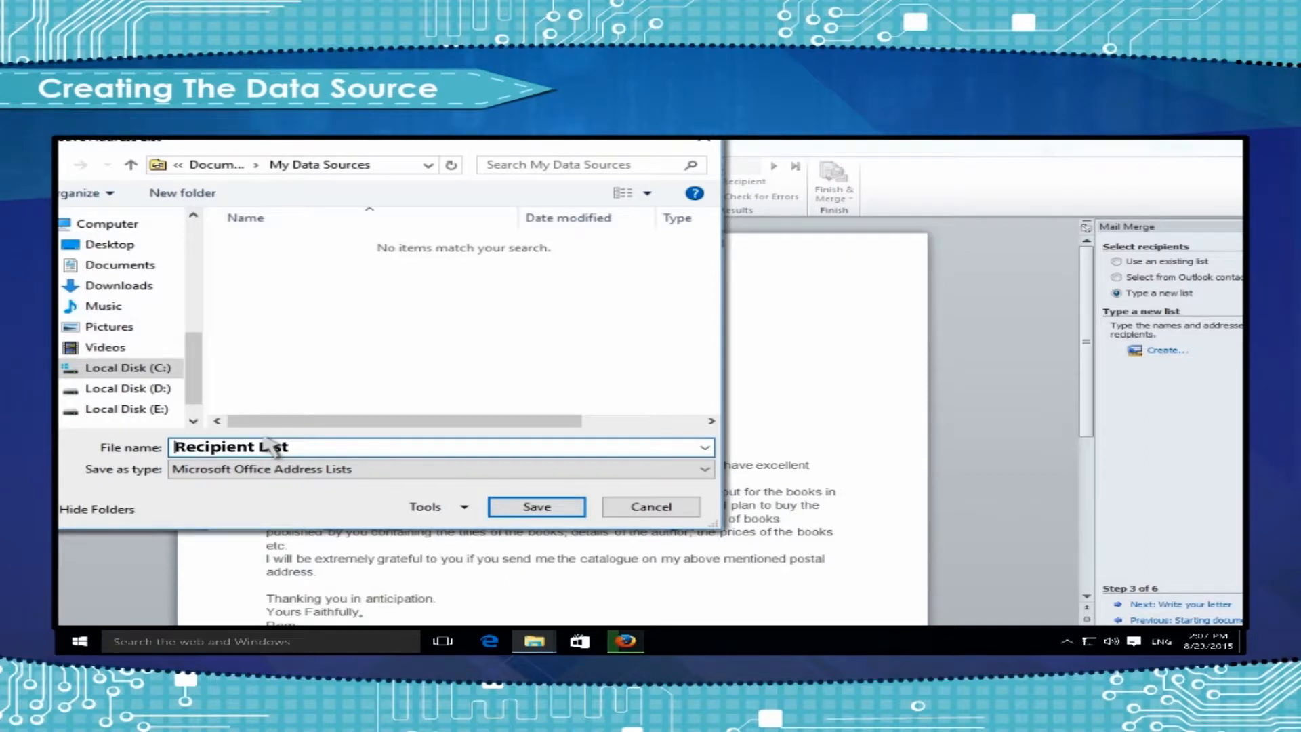
pyautogui.click(536, 506)
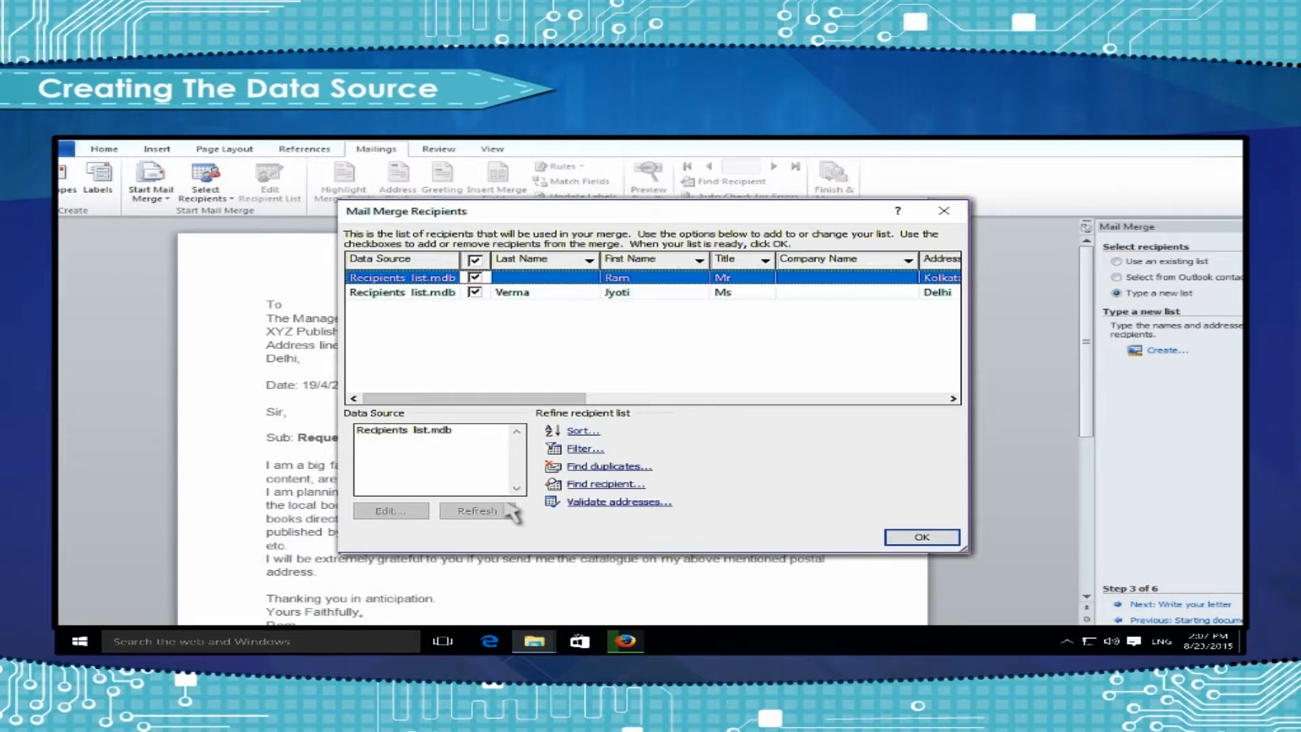
# Step: Keep both recipients checked in Mail Merge Recipients and confirm the list
pyautogui.click(1118, 260)
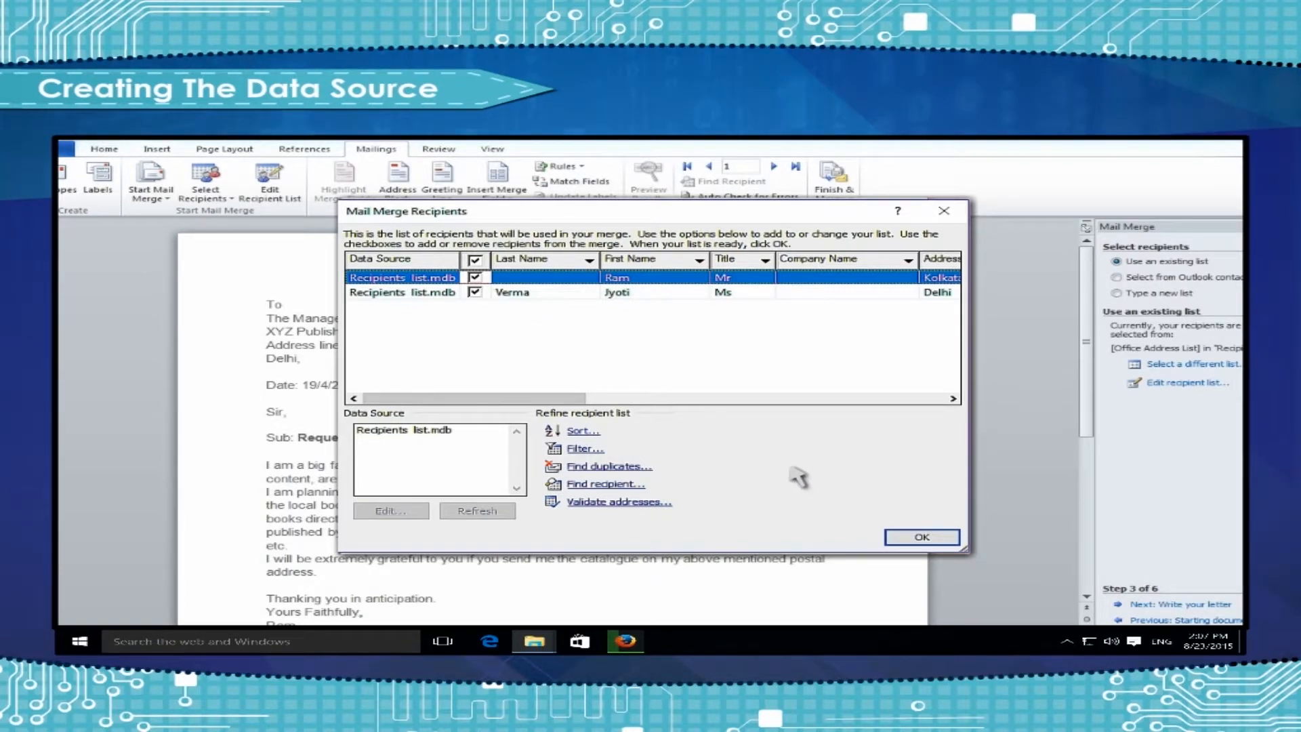
pyautogui.click(921, 537)
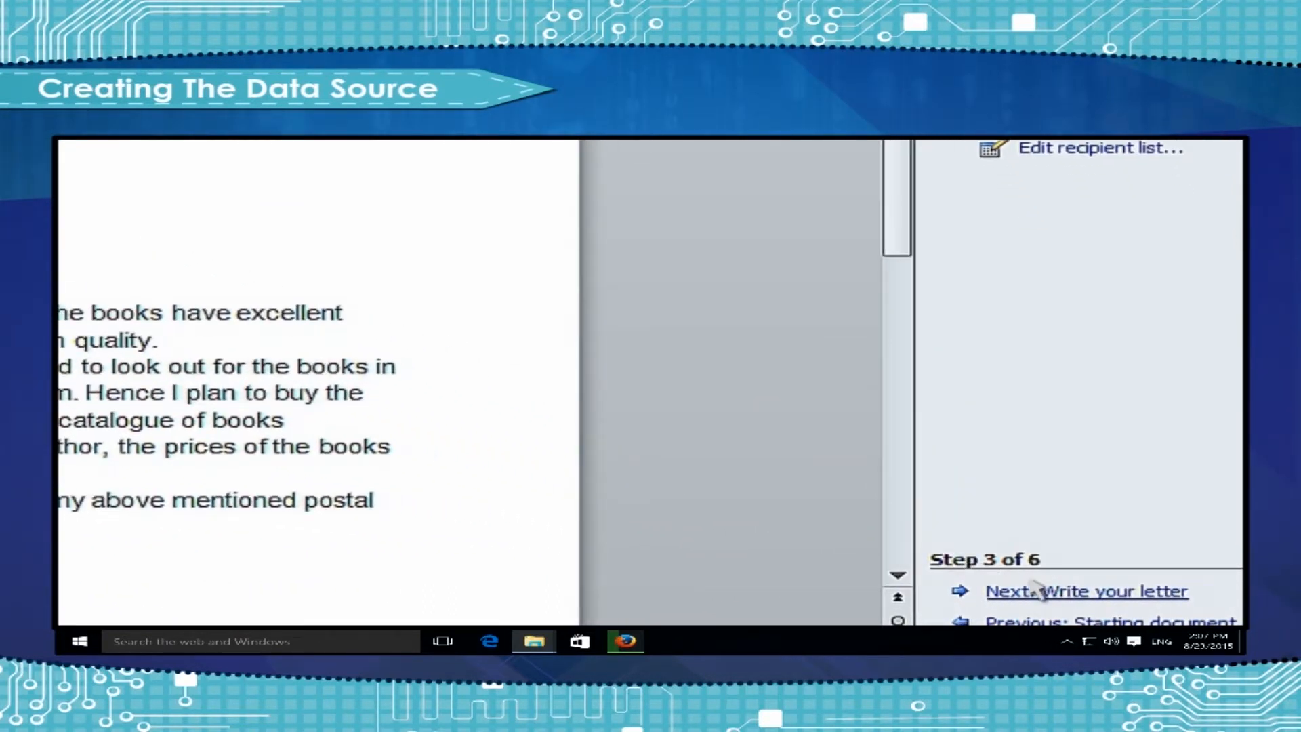
# Step: Advance the wizard to step 4, Write your letter
pyautogui.click(1088, 591)
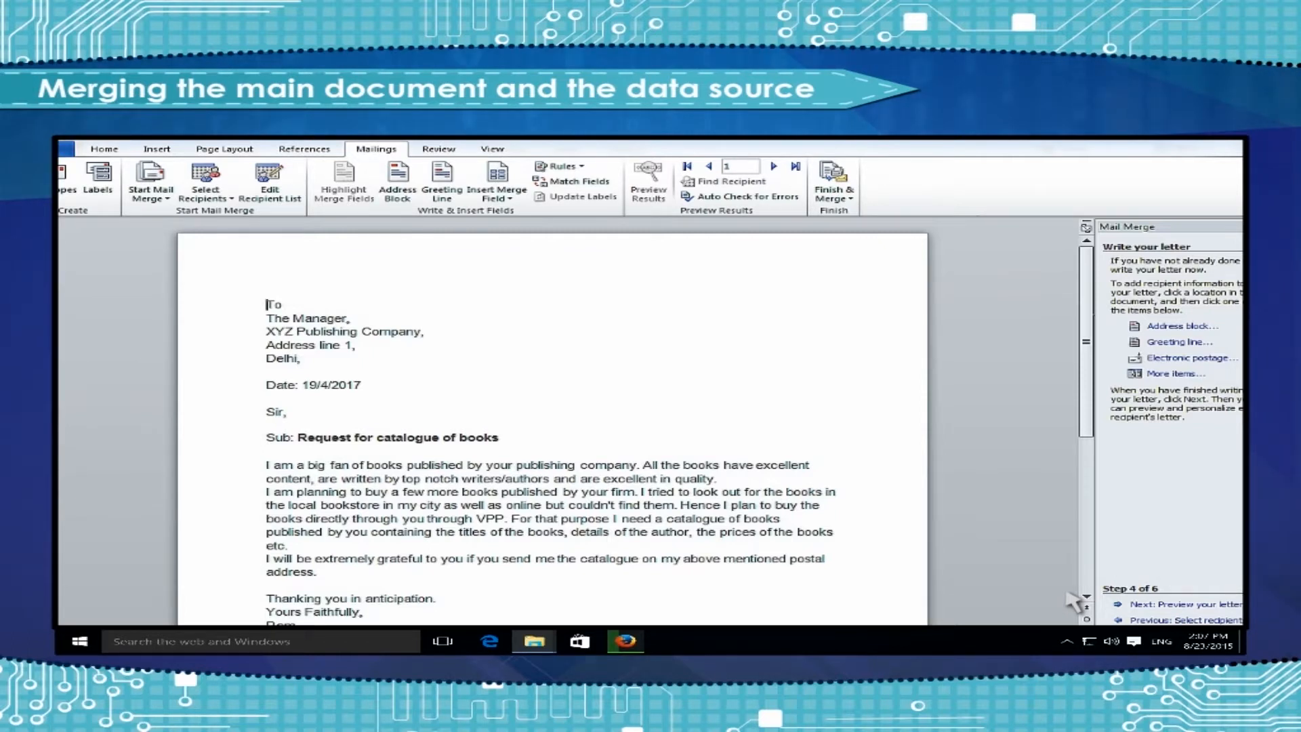
pyautogui.moveTo(277, 591)
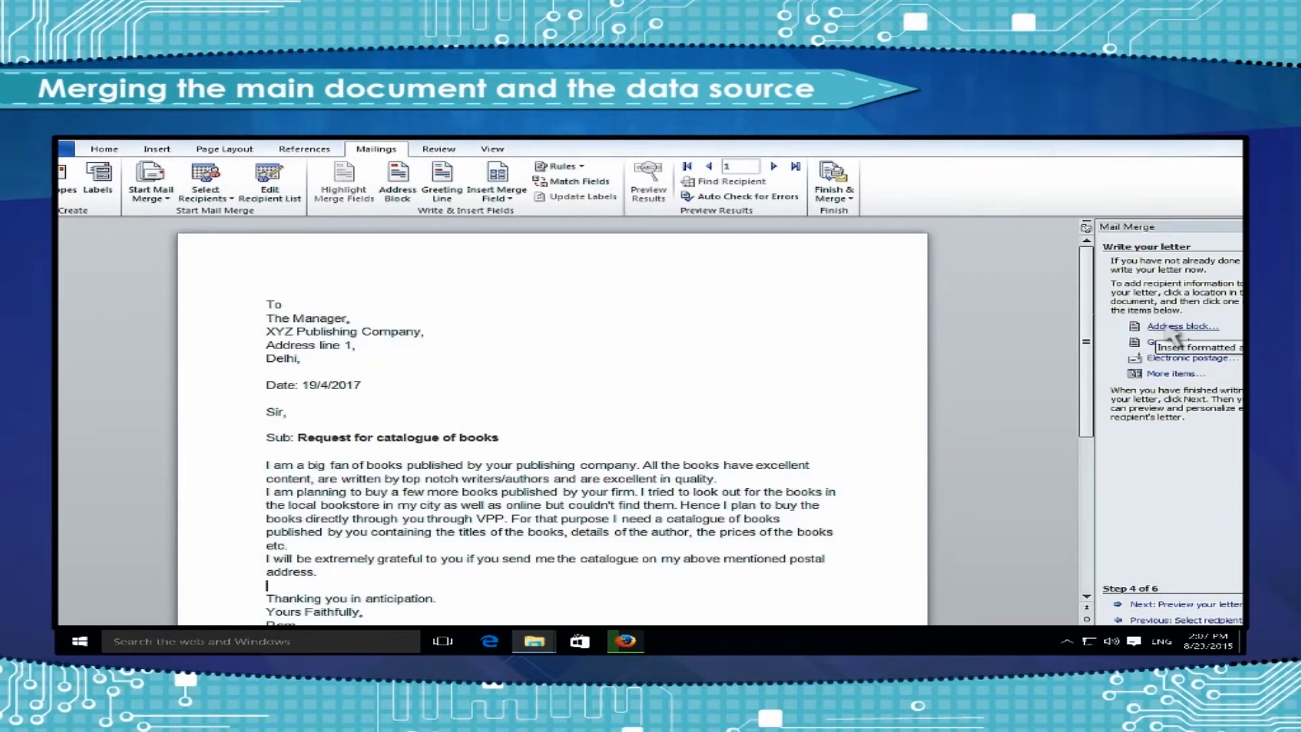
# Step: Insert an address block using the Mr. Joshua Randall Jr. name format
pyautogui.click(1181, 325)
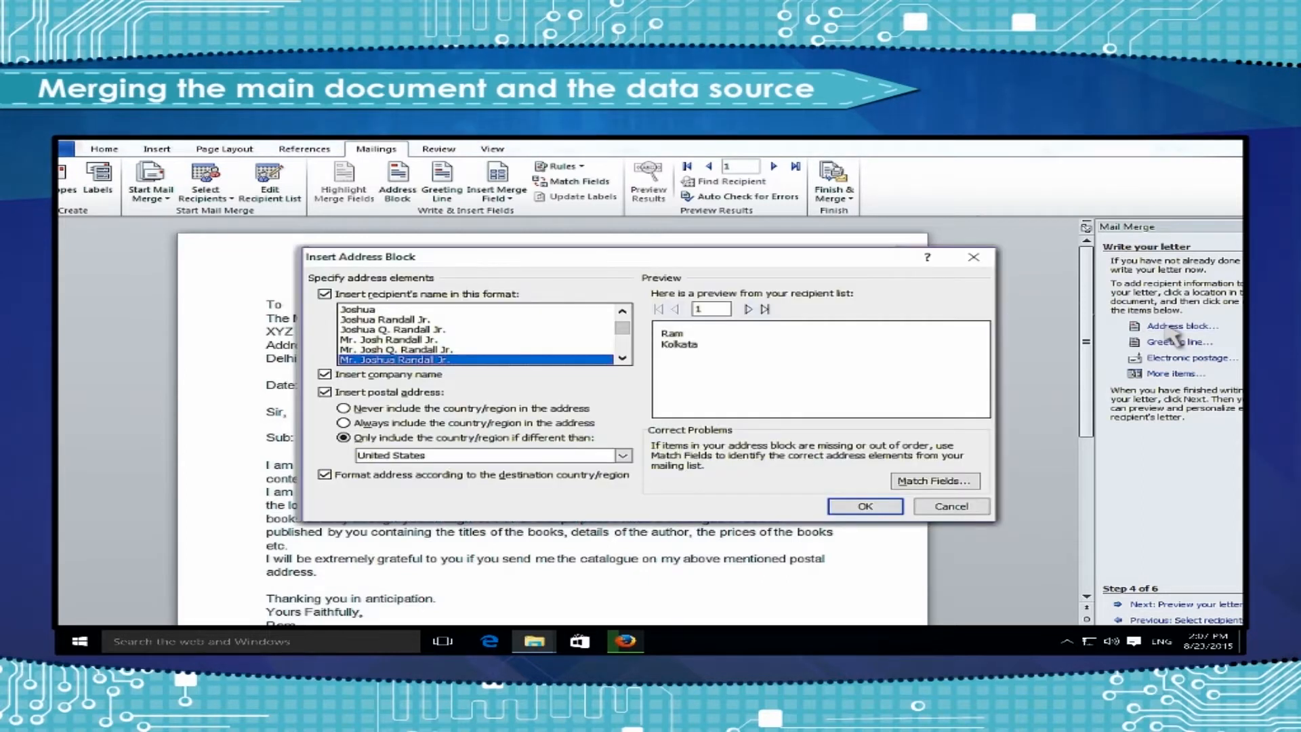
pyautogui.moveTo(452, 369)
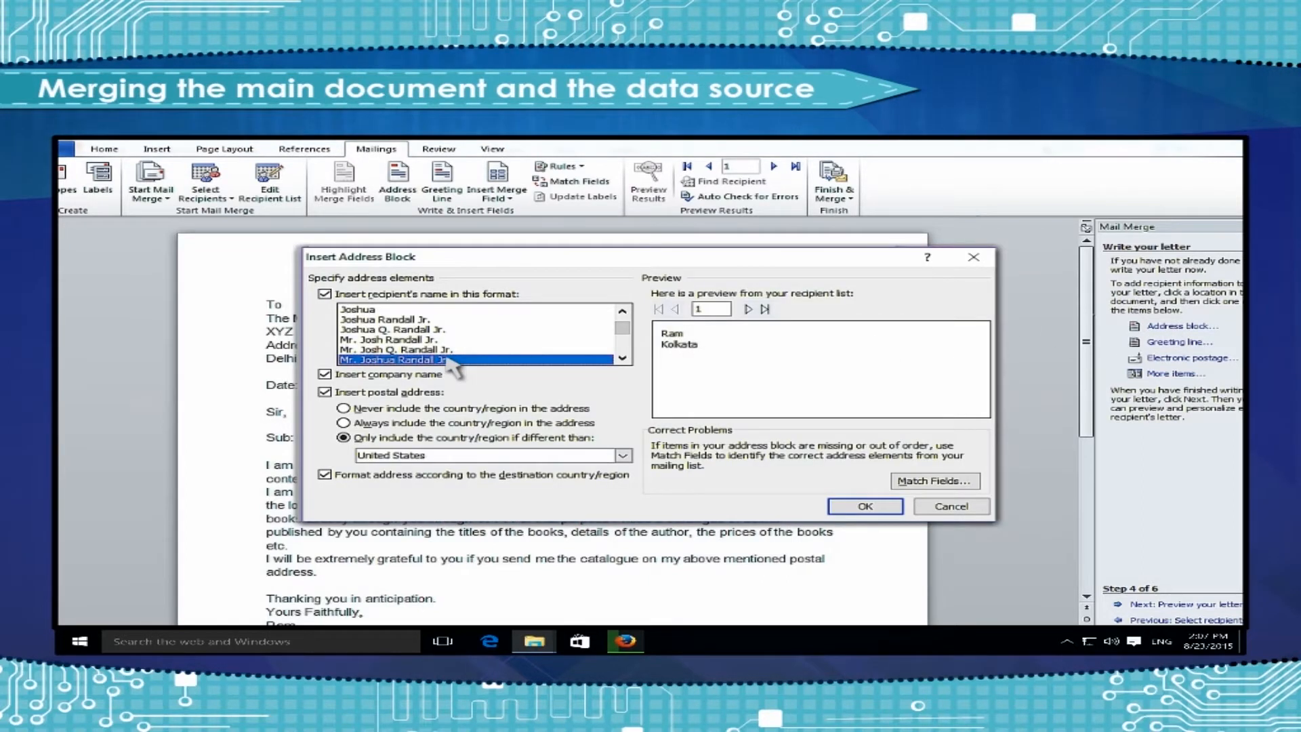
pyautogui.click(622, 455)
pyautogui.write('India')
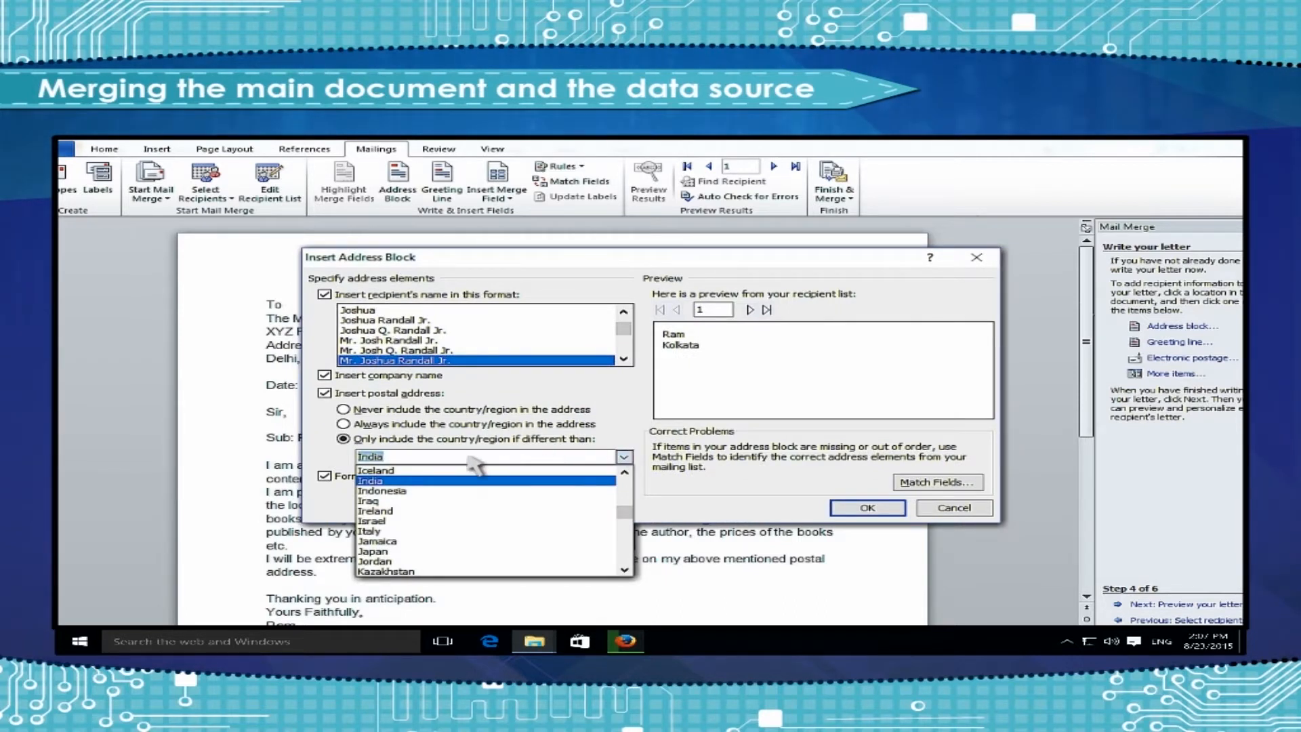
pyautogui.click(391, 455)
pyautogui.write('United States')
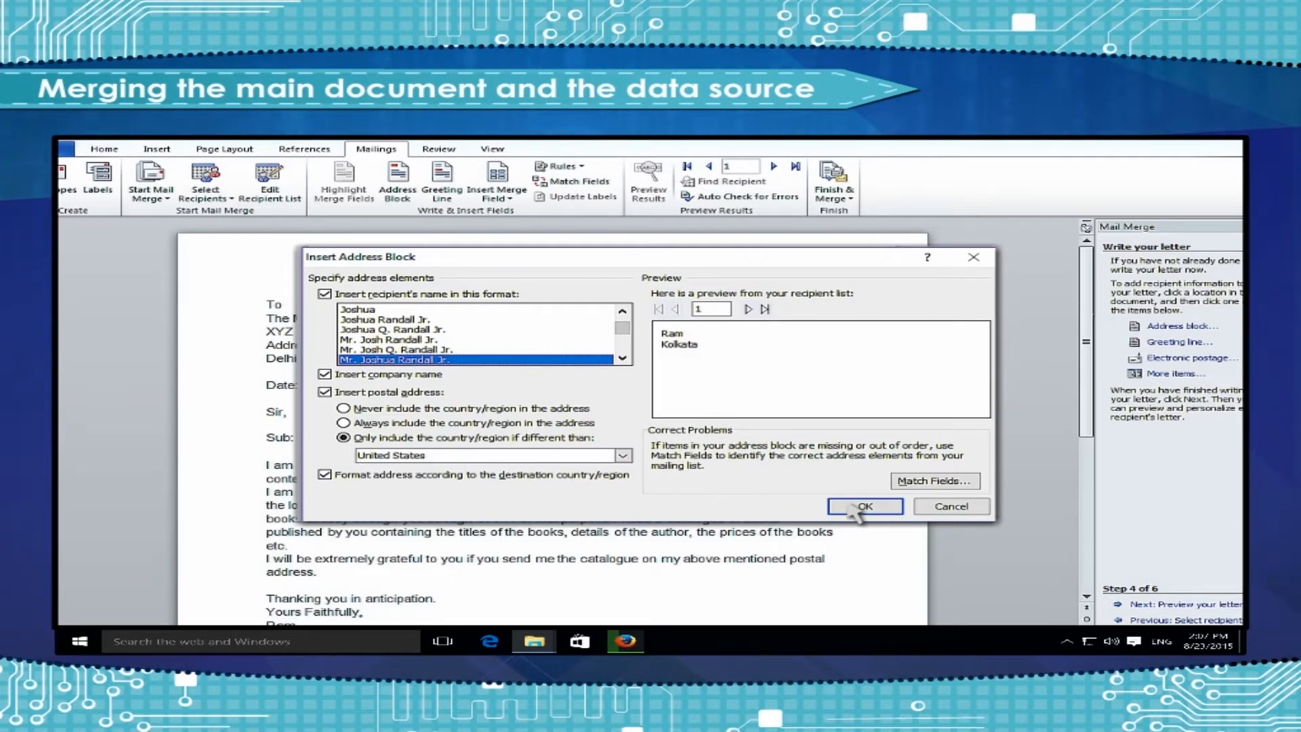
pyautogui.click(864, 506)
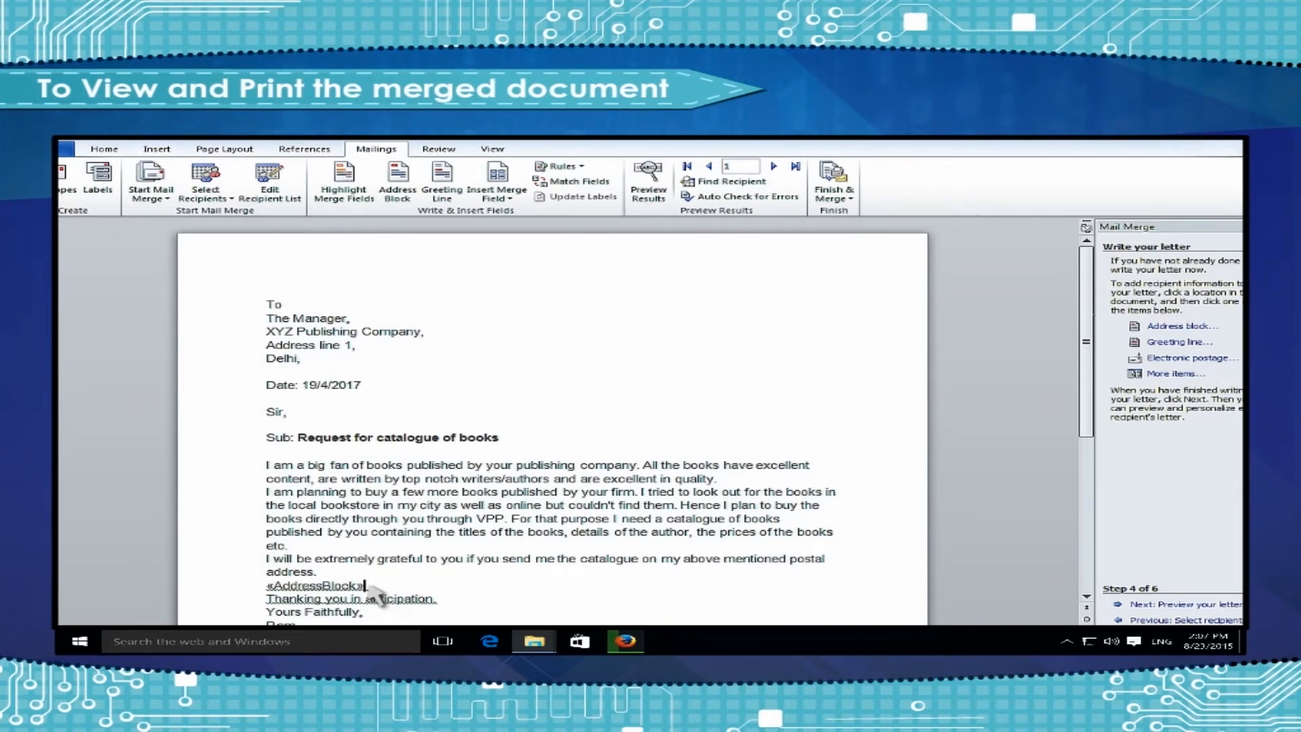
pyautogui.moveTo(1005, 610)
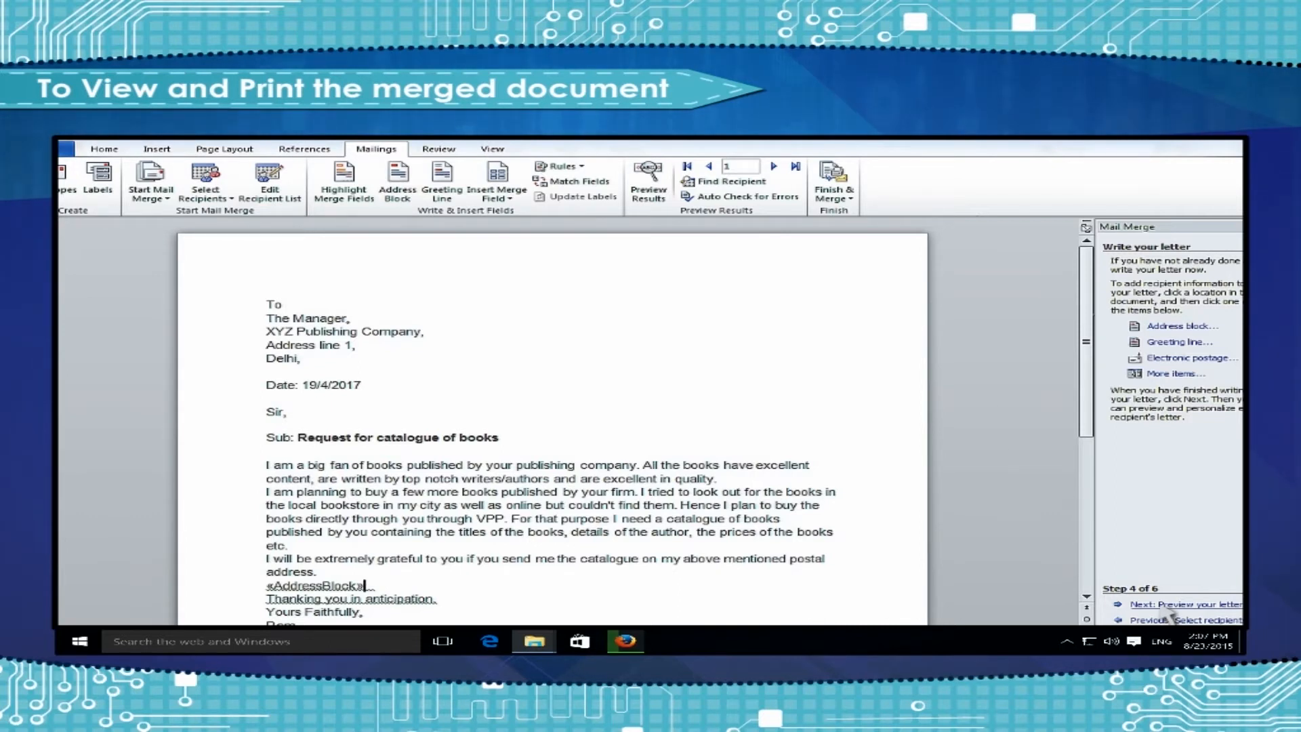
# Step: Preview the merged letters for recipients 1 and 2, then go to Complete the merge
pyautogui.click(650, 176)
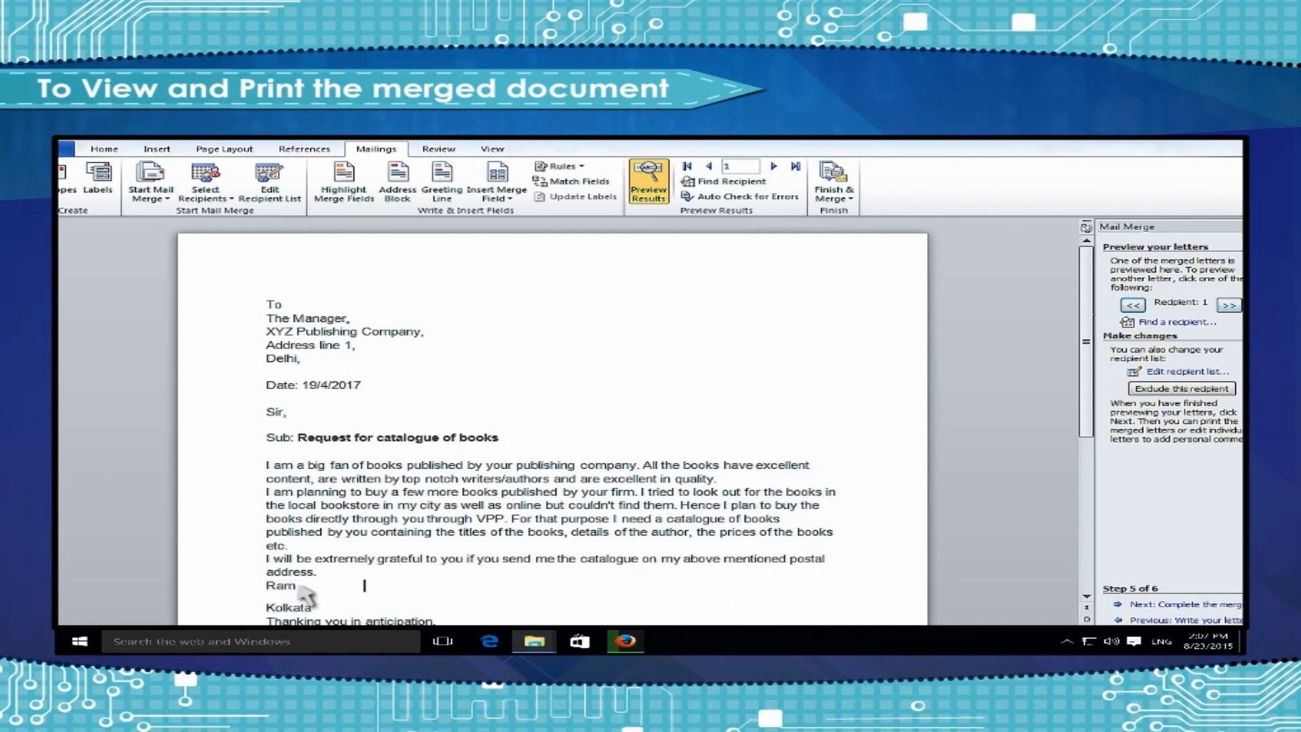
pyautogui.moveTo(868, 425)
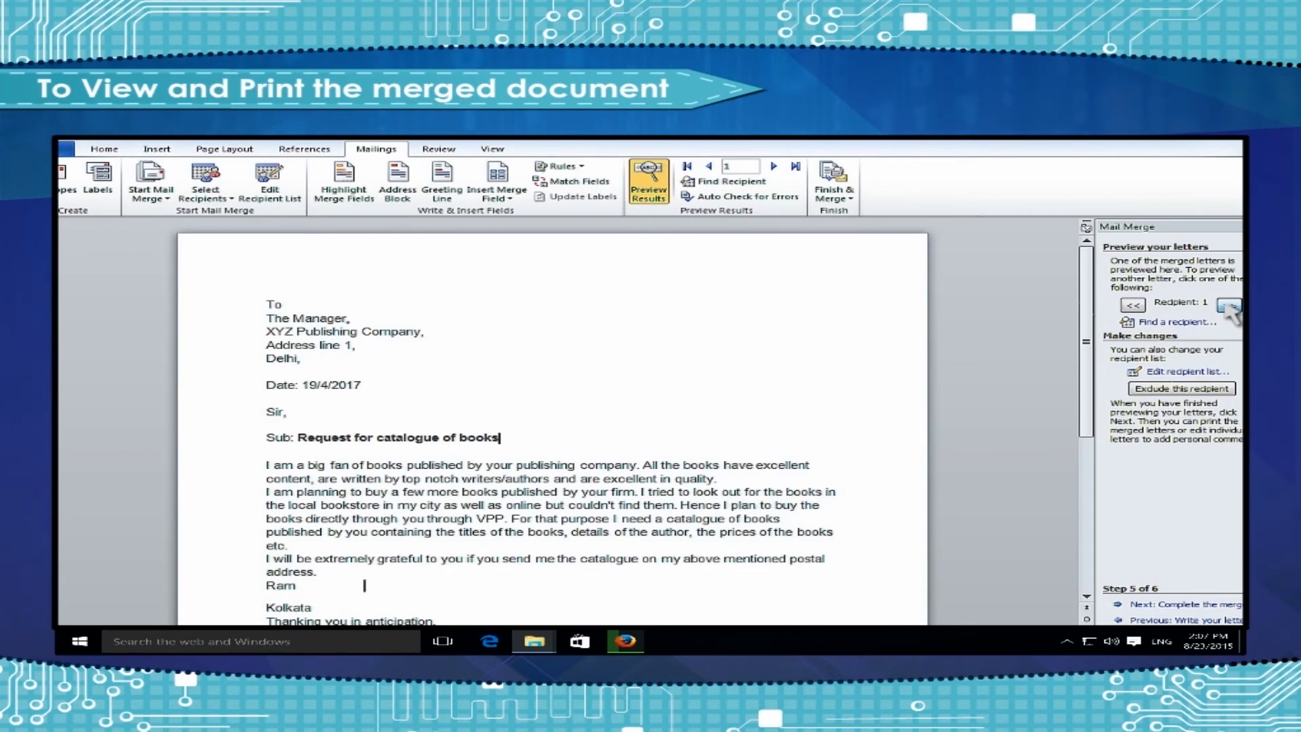
pyautogui.click(1230, 304)
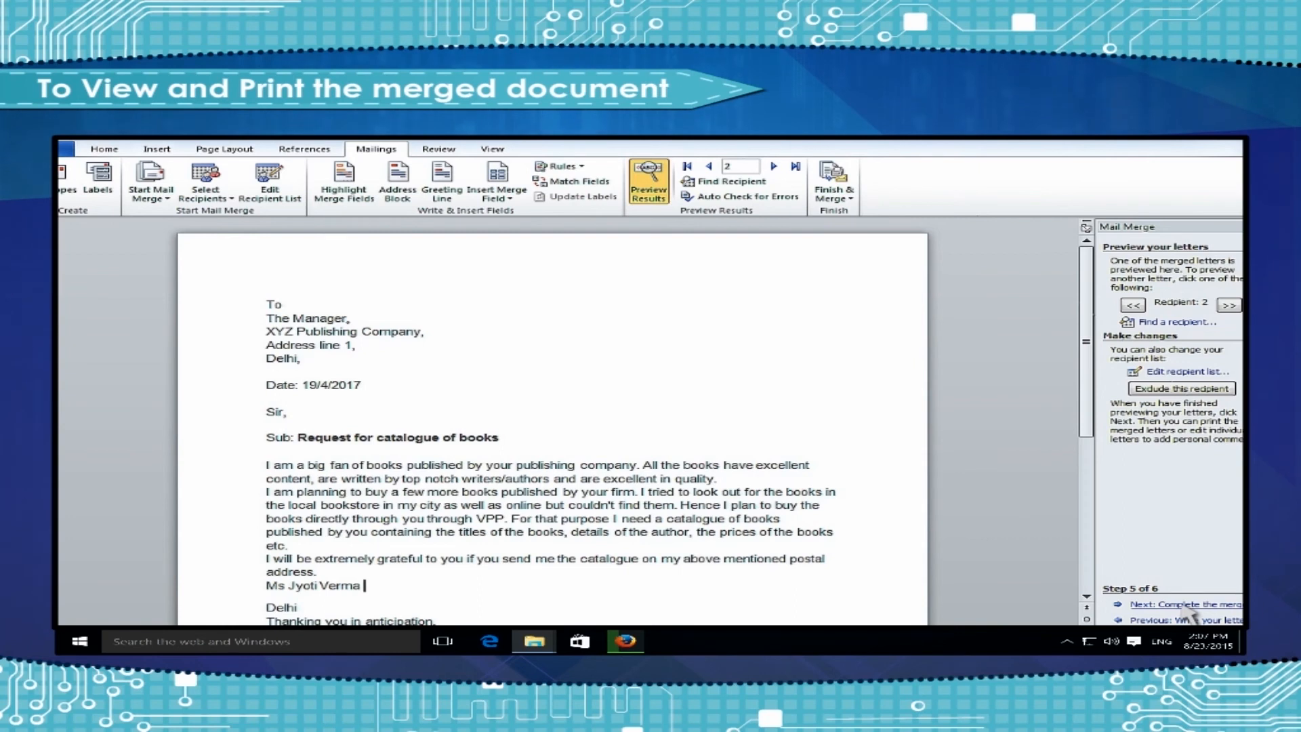
pyautogui.click(1184, 604)
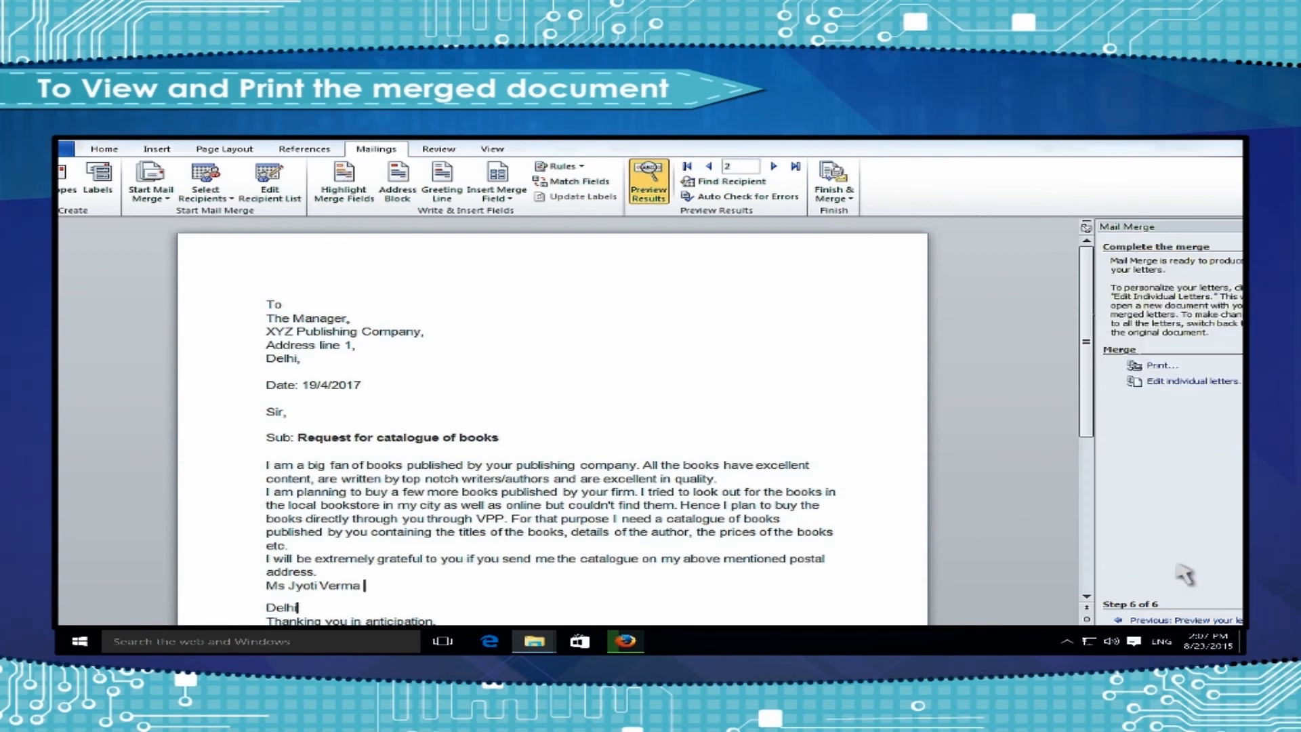